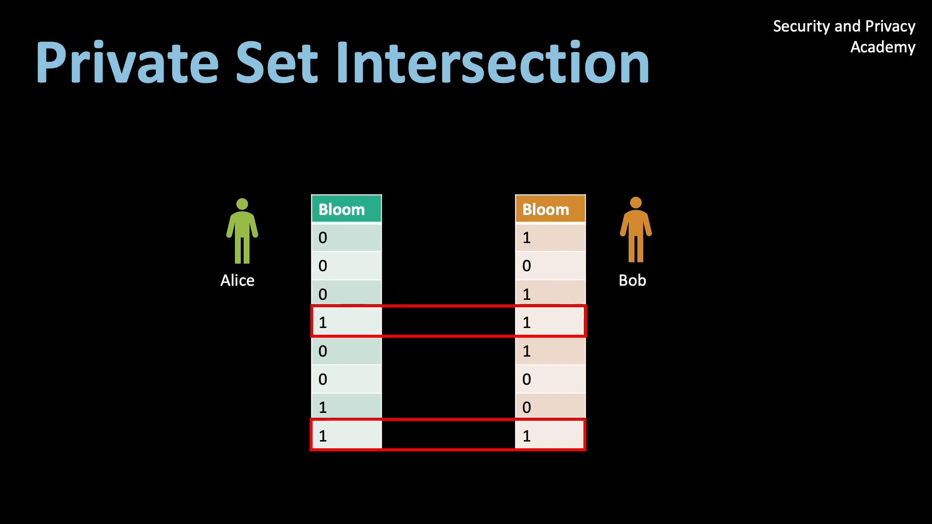
Step: Advance from the Alice and Bob Bloom filter comparison to the Private Set Intersection title slide
key(Right)
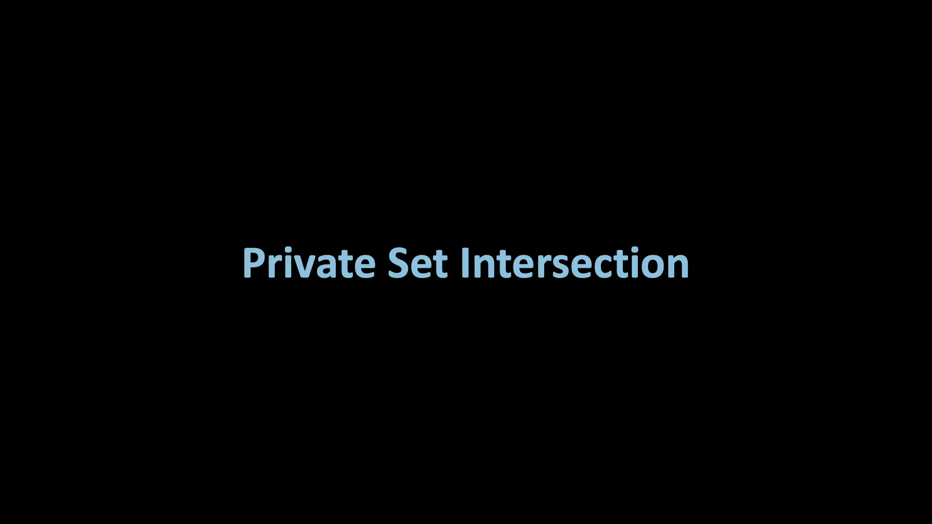
Step: Advance past the Private Set Intersection section to the closing Conclusion title slide
key(right)
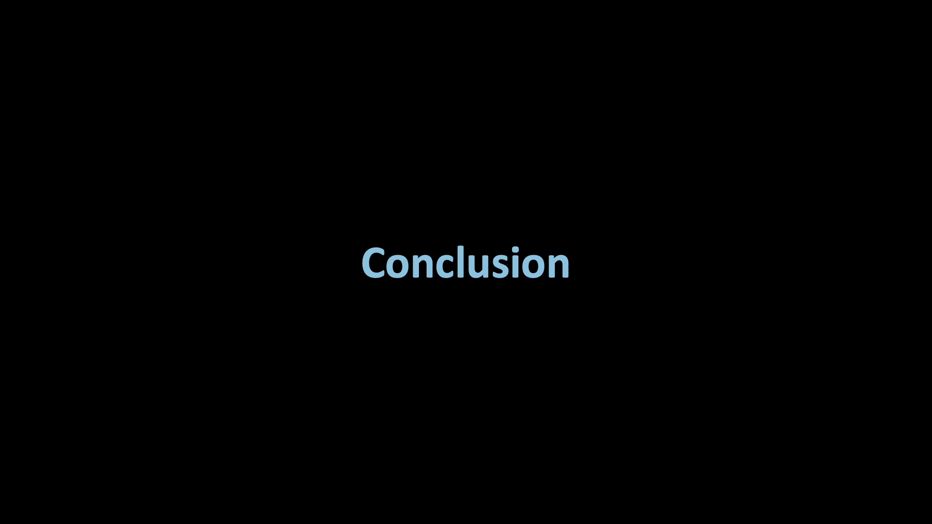